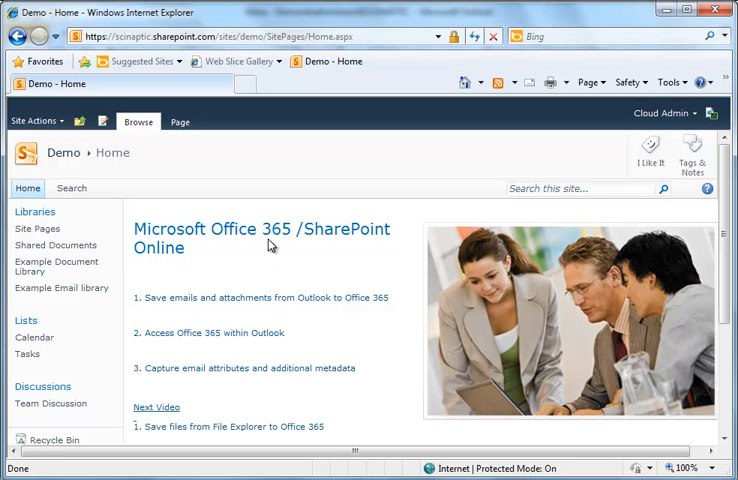
{"action": "mouse_move", "coordinate": [332, 248]}
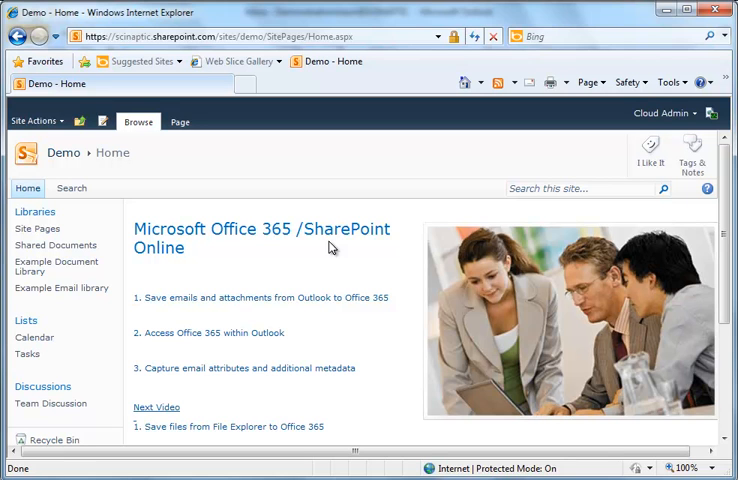
{"action": "mouse_move", "coordinate": [322, 304]}
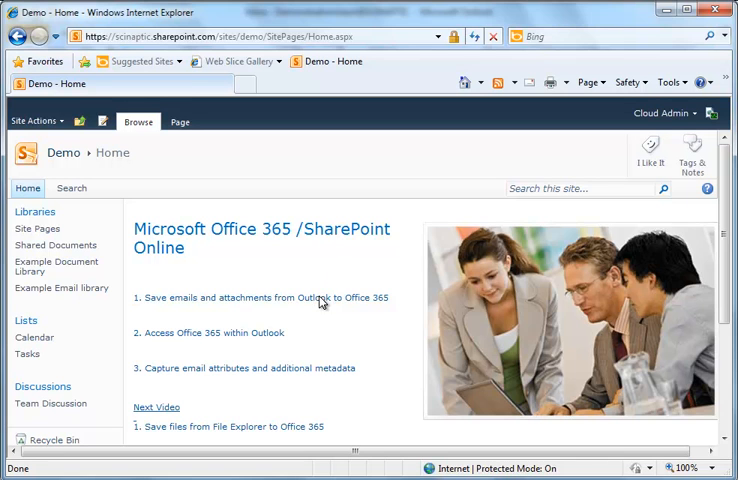
{"action": "mouse_move", "coordinate": [320, 312]}
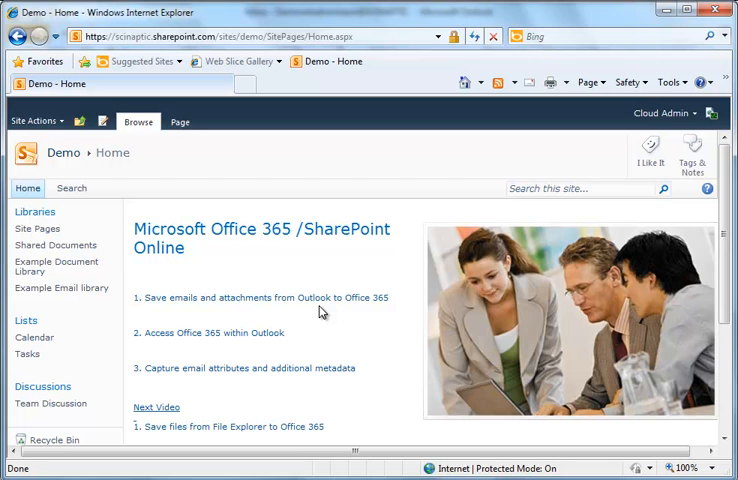
{"action": "mouse_move", "coordinate": [48, 302]}
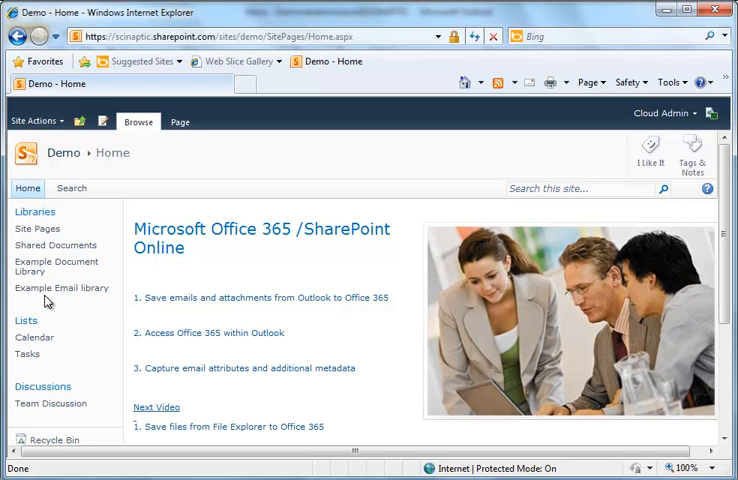
{"action": "mouse_move", "coordinate": [64, 272]}
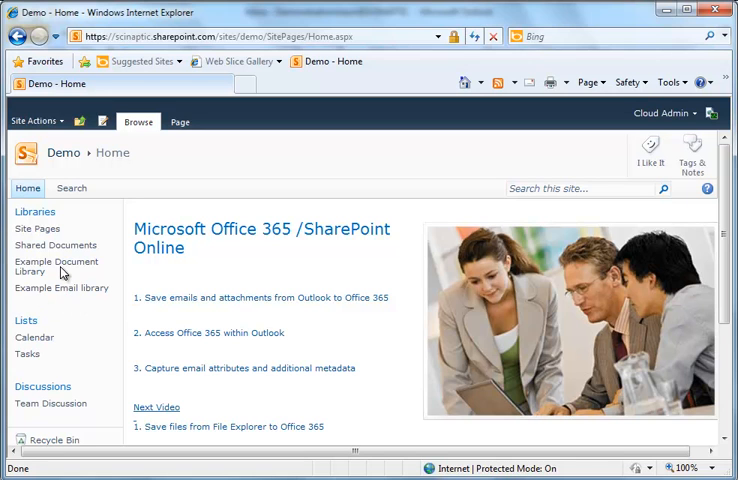
{"action": "mouse_move", "coordinate": [132, 268]}
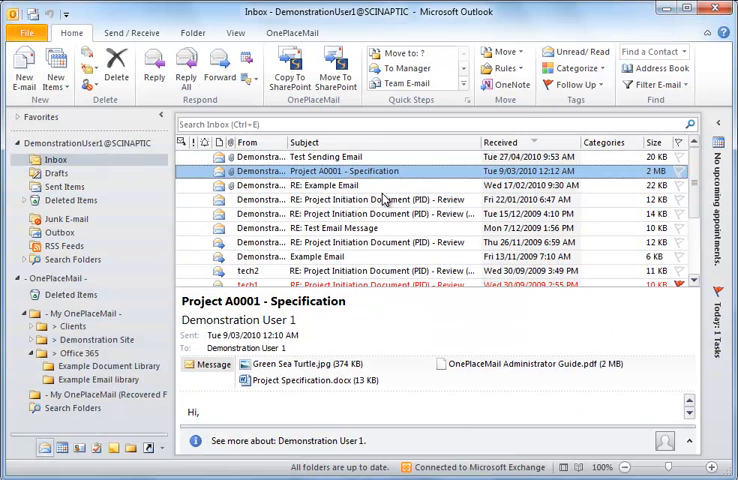
{"action": "mouse_move", "coordinate": [332, 204]}
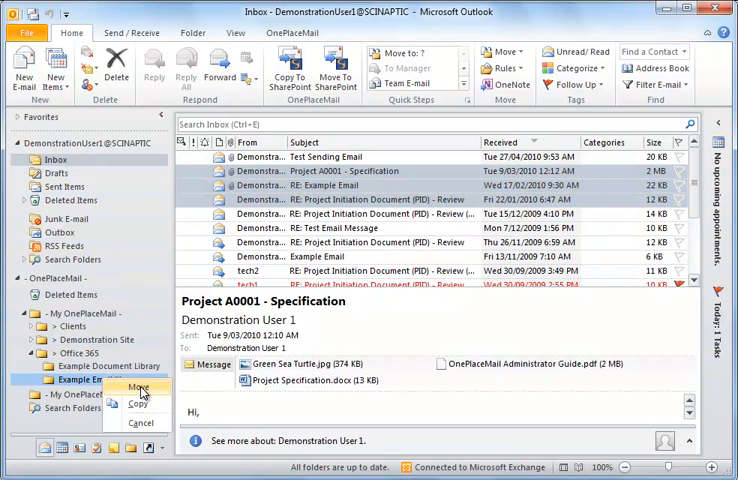
{"action": "mouse_move", "coordinate": [140, 404]}
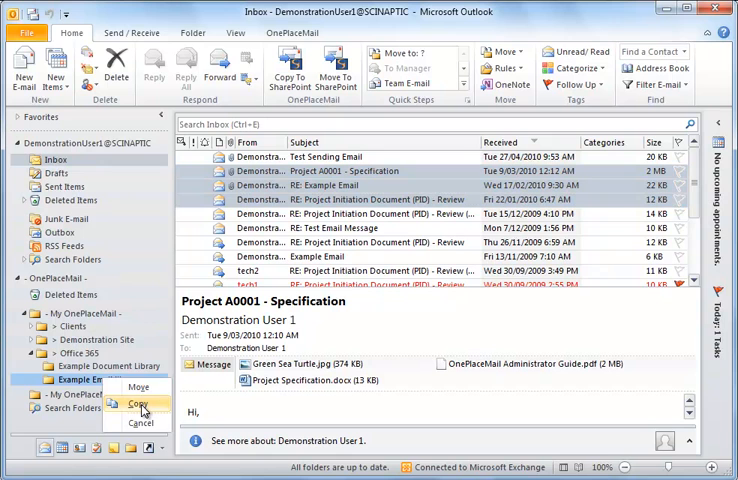
Copy the Project A0001 specification email and two replies into the Example Email library.
{"action": "left_click", "coordinate": [130, 404]}
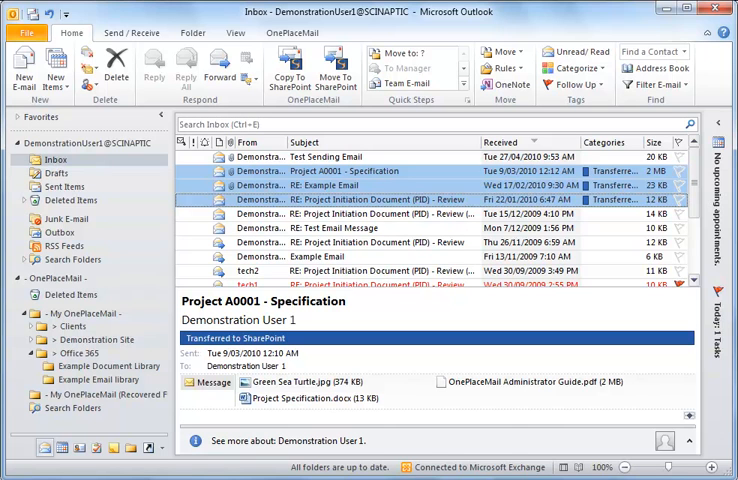
{"action": "mouse_move", "coordinate": [540, 340]}
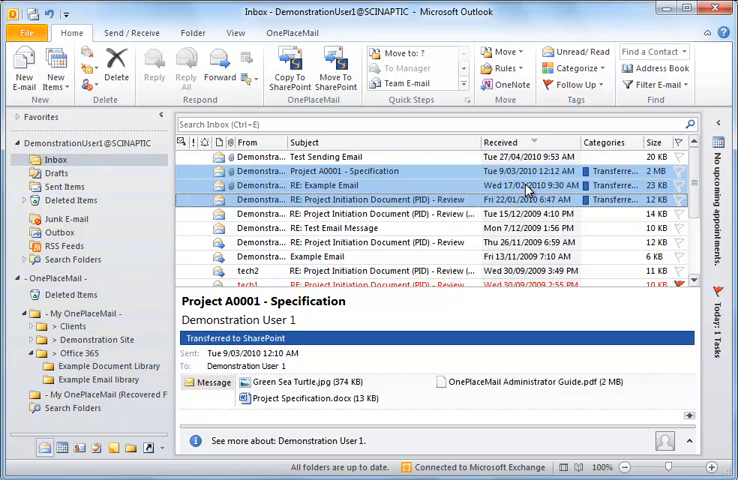
{"action": "mouse_move", "coordinate": [664, 12]}
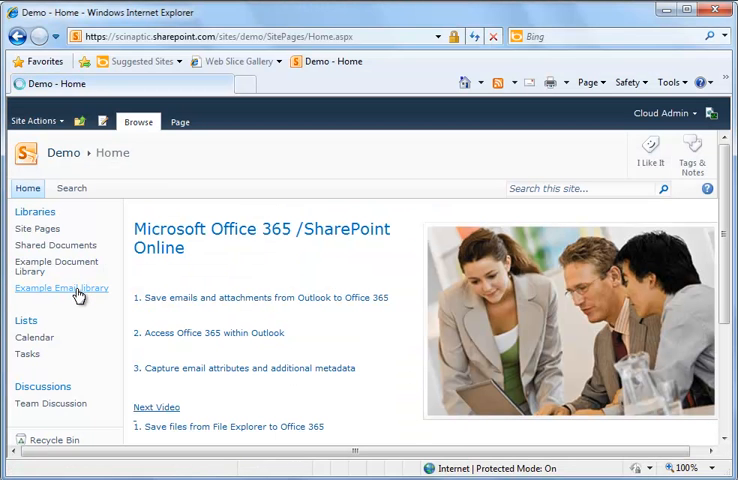
Show the Example Email library's three saved emails and switch to the All Minimal view.
{"action": "left_click", "coordinate": [62, 288]}
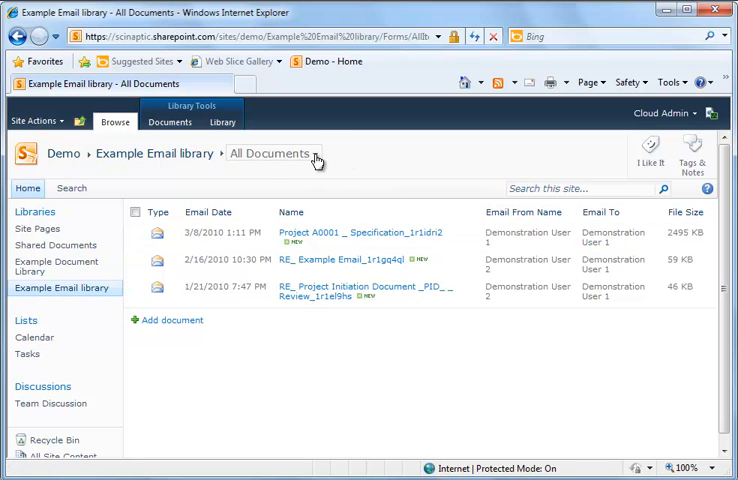
{"action": "left_click", "coordinate": [316, 152]}
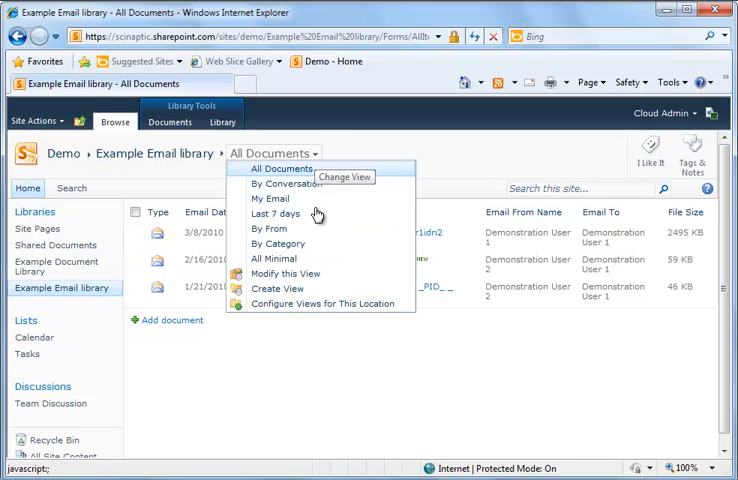
{"action": "mouse_move", "coordinate": [348, 212]}
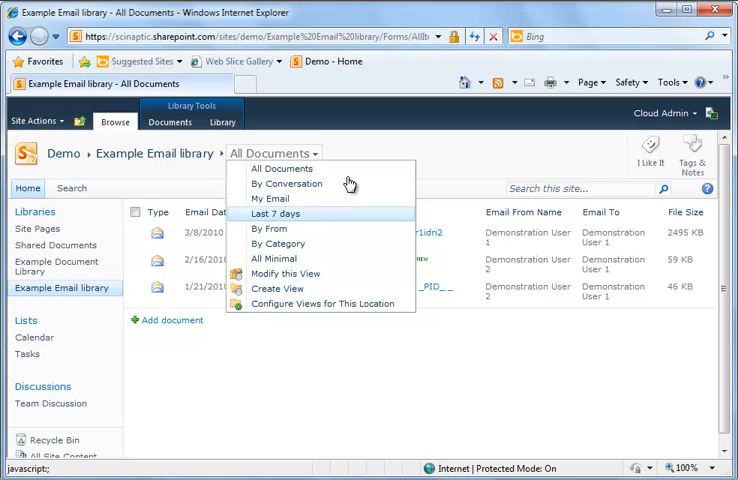
{"action": "left_click", "coordinate": [656, 62]}
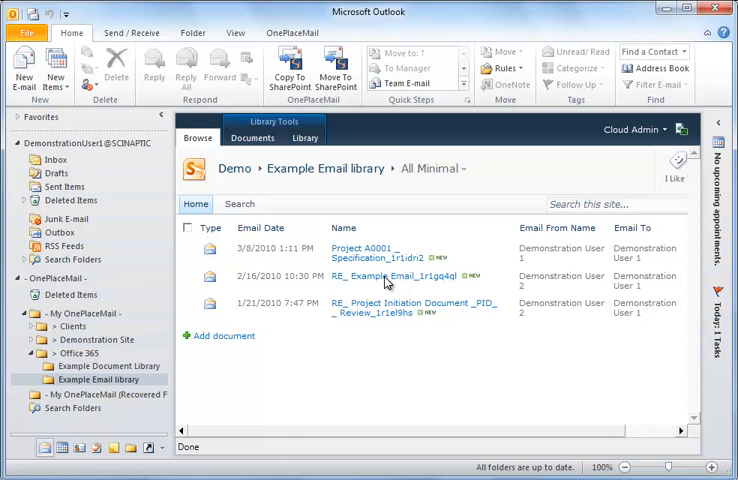
{"action": "left_click", "coordinate": [388, 276]}
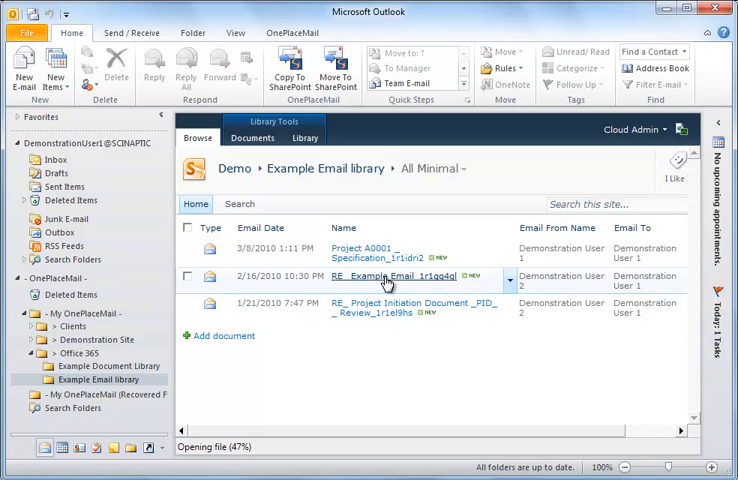
{"action": "double_click", "coordinate": [392, 276]}
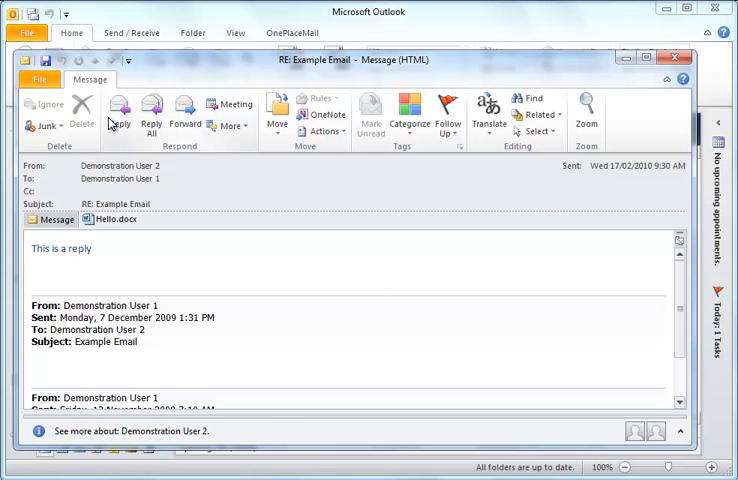
{"action": "left_click", "coordinate": [118, 122]}
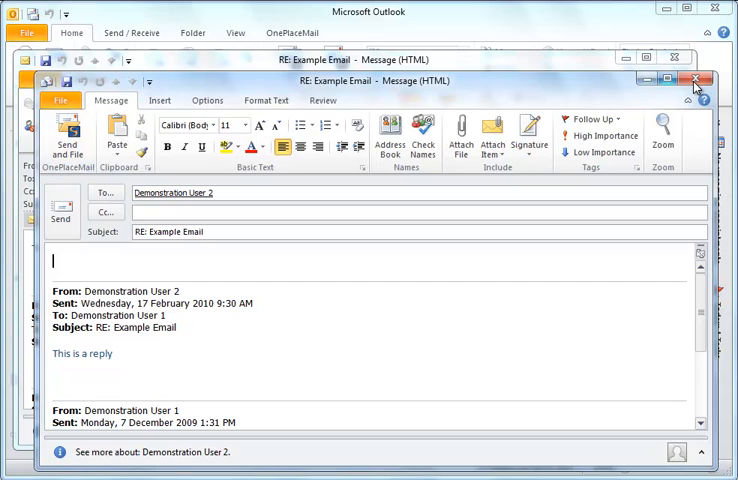
{"action": "left_click", "coordinate": [696, 80]}
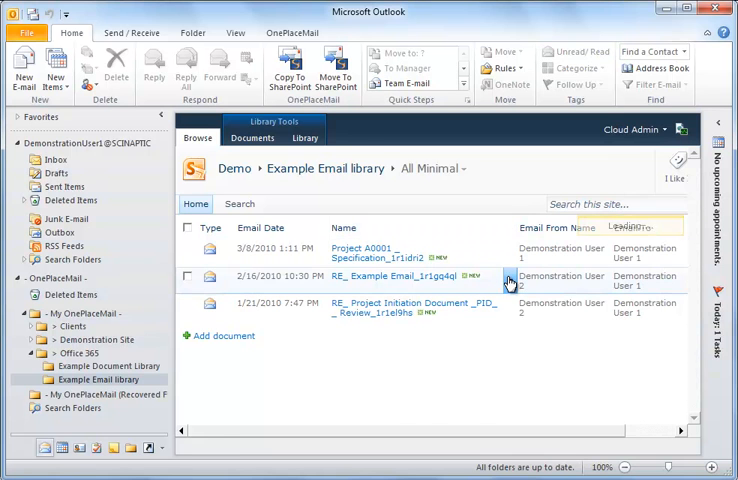
Check the saved email item's options, then return to the Outlook inbox.
{"action": "left_click", "coordinate": [510, 280]}
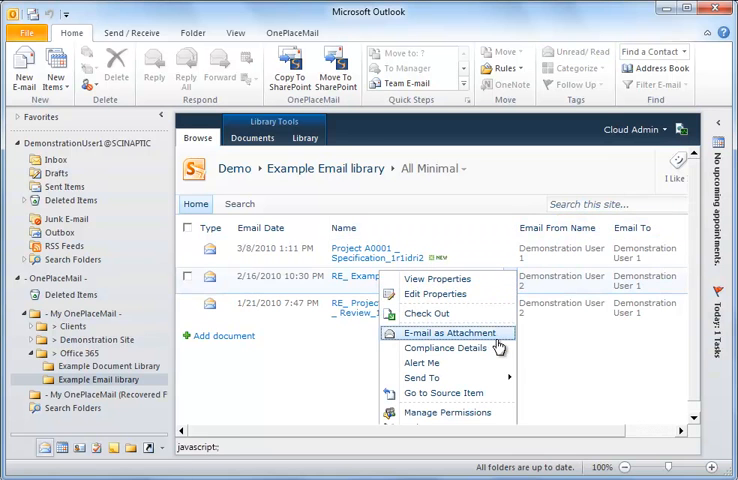
{"action": "mouse_move", "coordinate": [444, 348]}
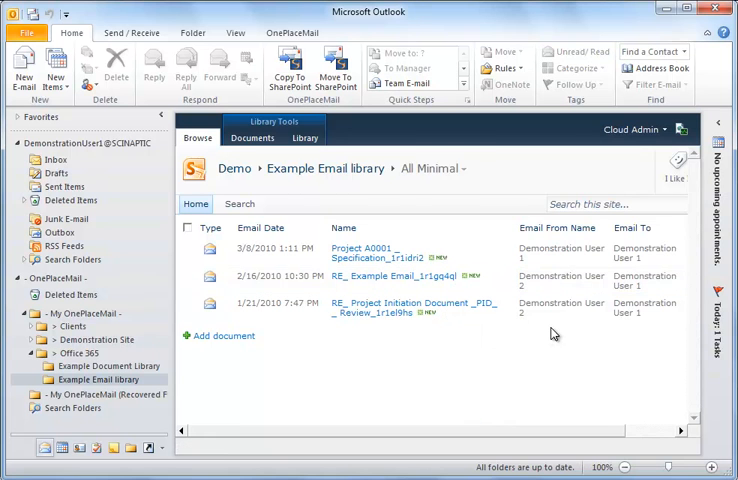
{"action": "left_click", "coordinate": [252, 138]}
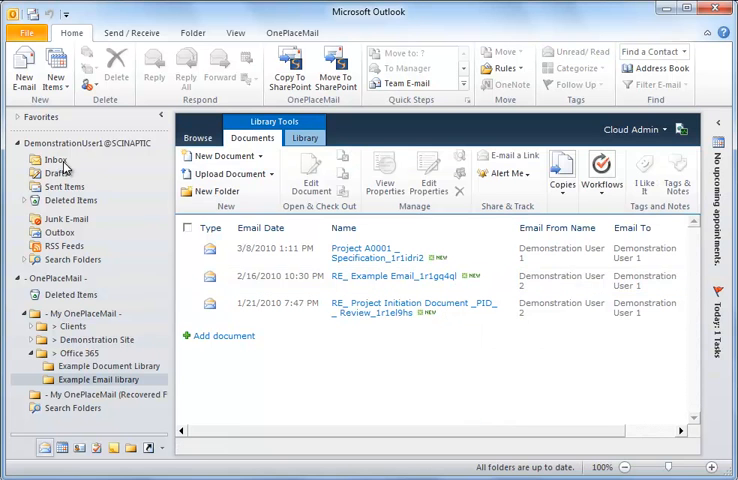
{"action": "left_click", "coordinate": [56, 160]}
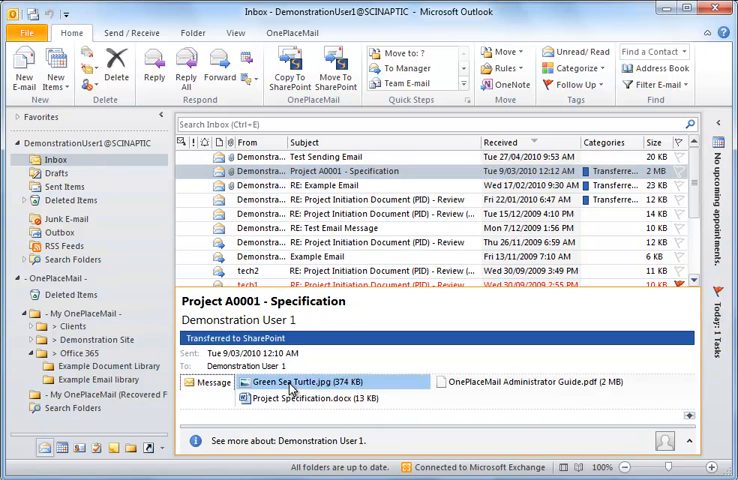
Preview the Green Sea Turtle.jpg attachment on the Project A0001 specification email.
{"action": "left_click", "coordinate": [296, 382]}
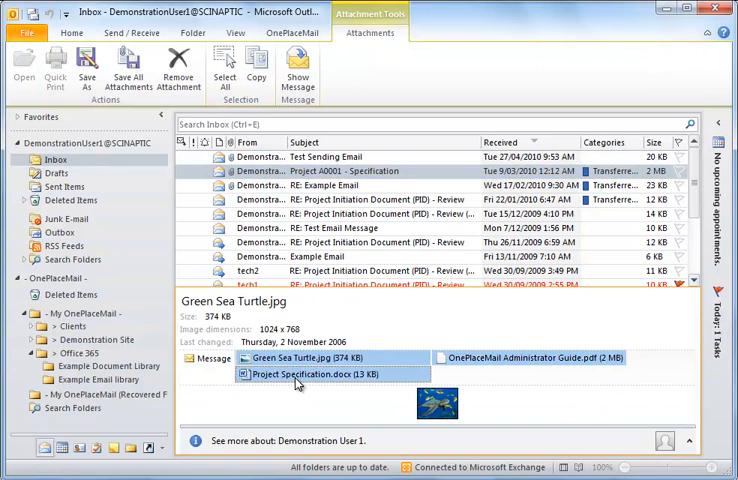
{"action": "left_click", "coordinate": [108, 364]}
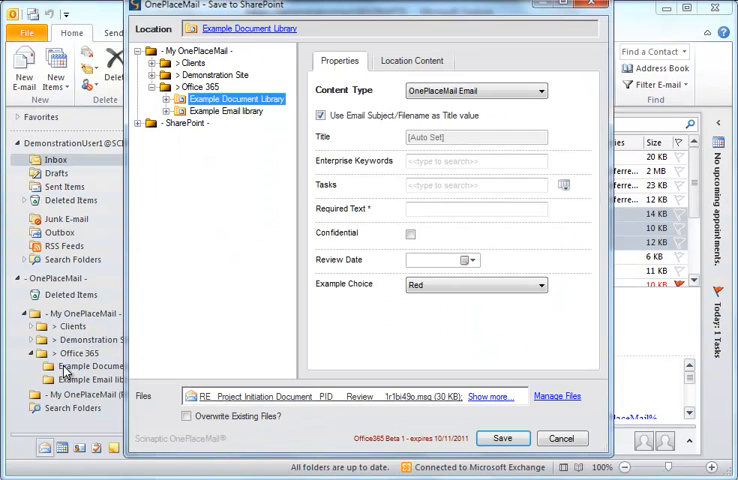
Save the PID review email to 01. Contracts with Required Text, Confidential and a review date.
{"action": "left_click", "coordinate": [170, 100]}
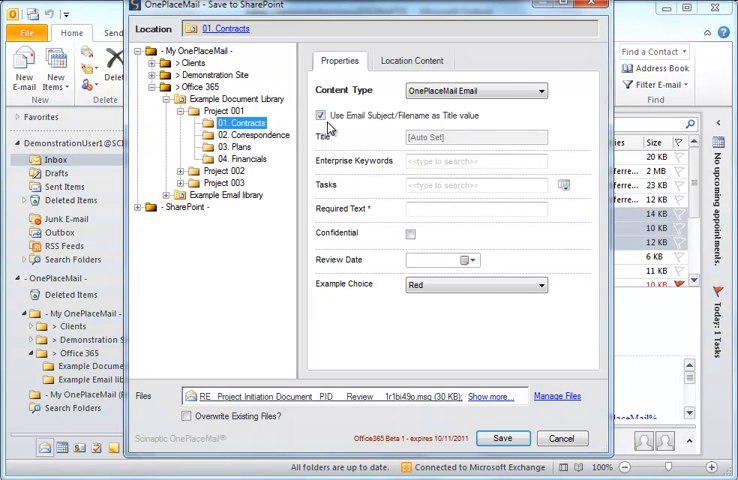
{"action": "left_click", "coordinate": [540, 92]}
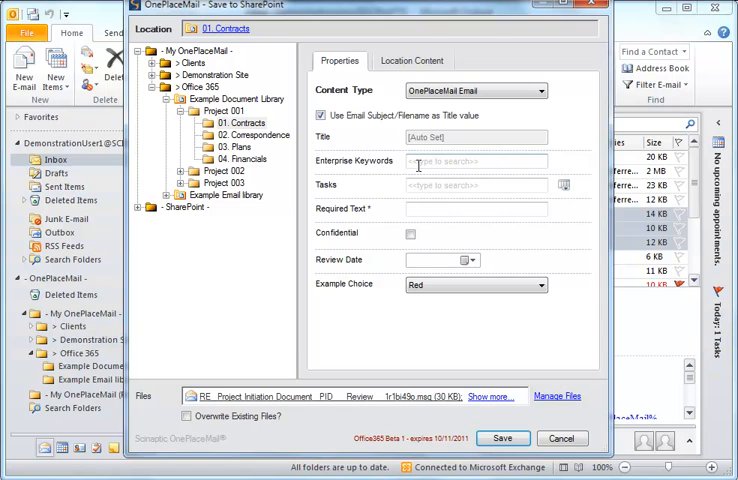
{"action": "left_click", "coordinate": [478, 208]}
{"action": "type", "text": "Example Text"}
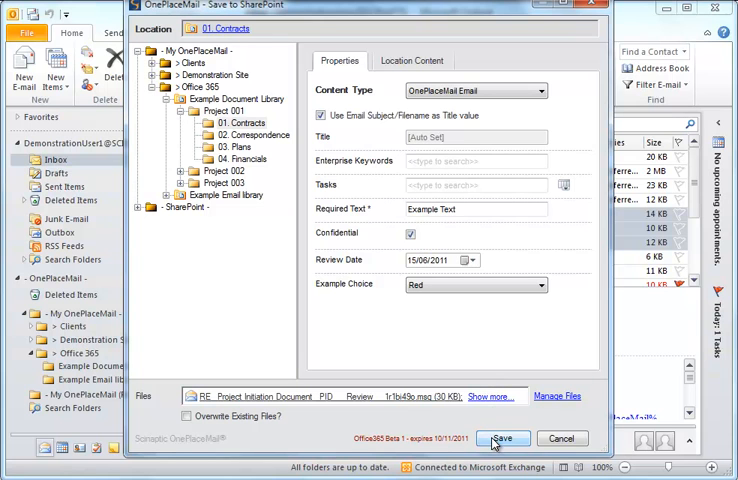
{"action": "left_click", "coordinate": [504, 438]}
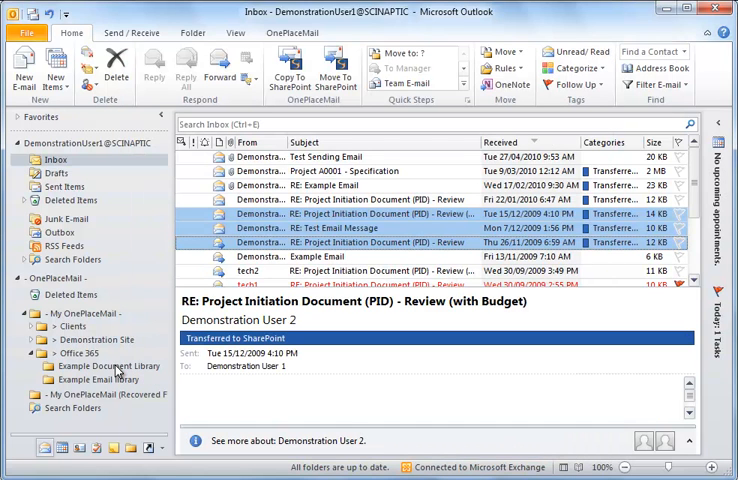
Browse Example Document Library's 01. Contracts folder listing the three saved PID review emails.
{"action": "left_click", "coordinate": [108, 366]}
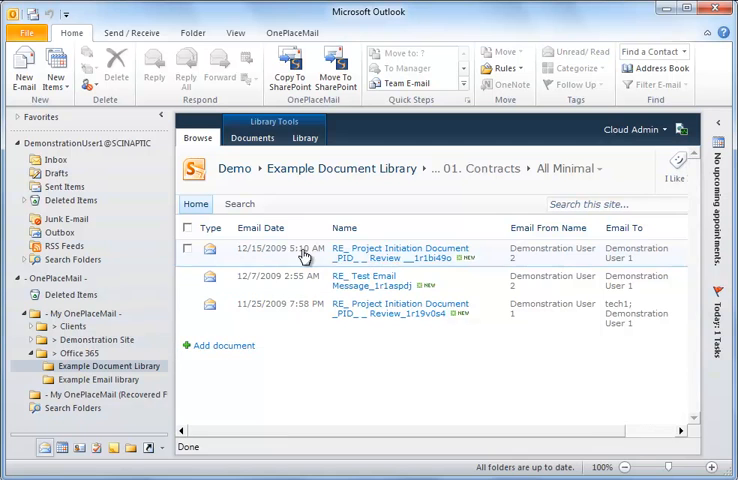
{"action": "mouse_move", "coordinate": [72, 176]}
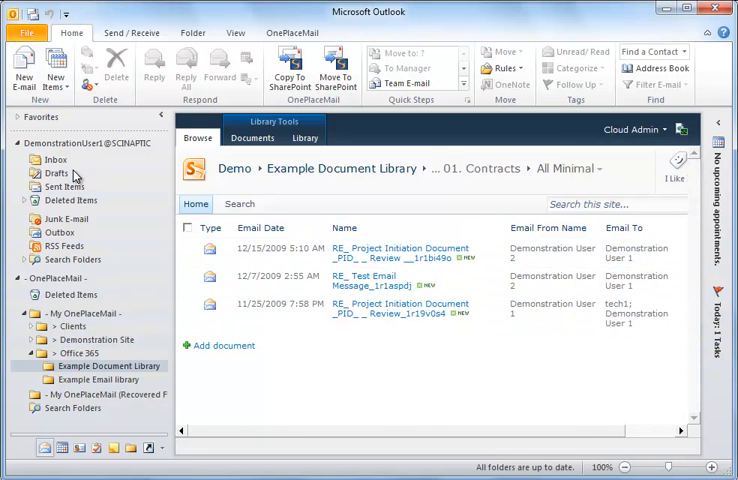